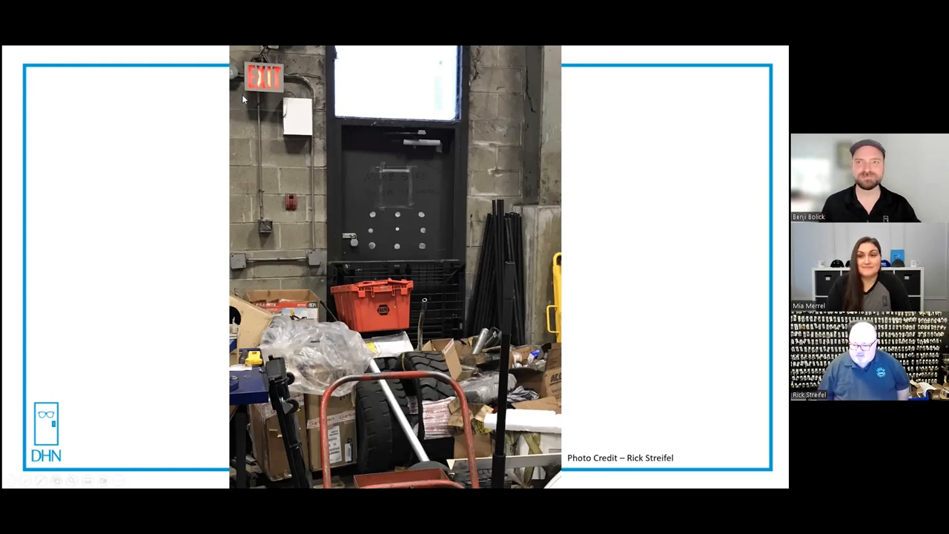
mouse_move(356, 243)
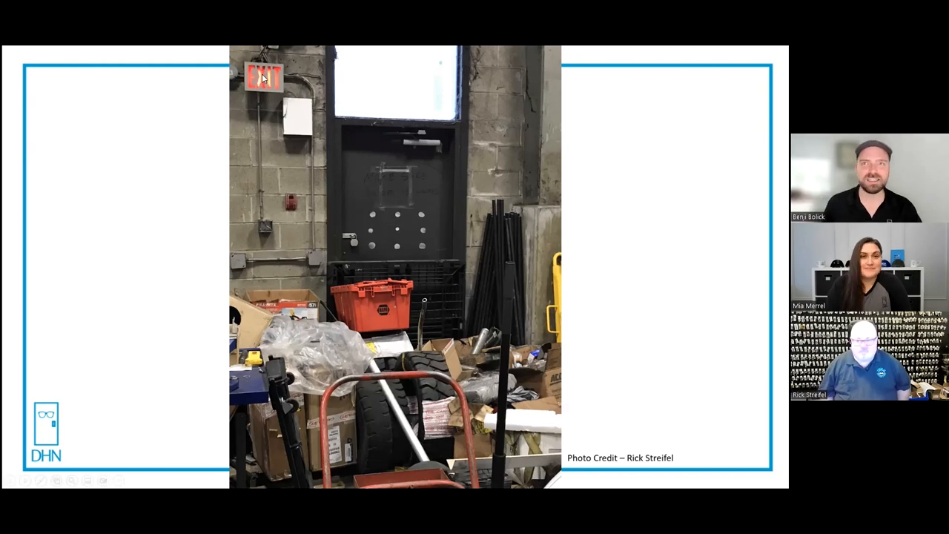
mouse_move(412, 100)
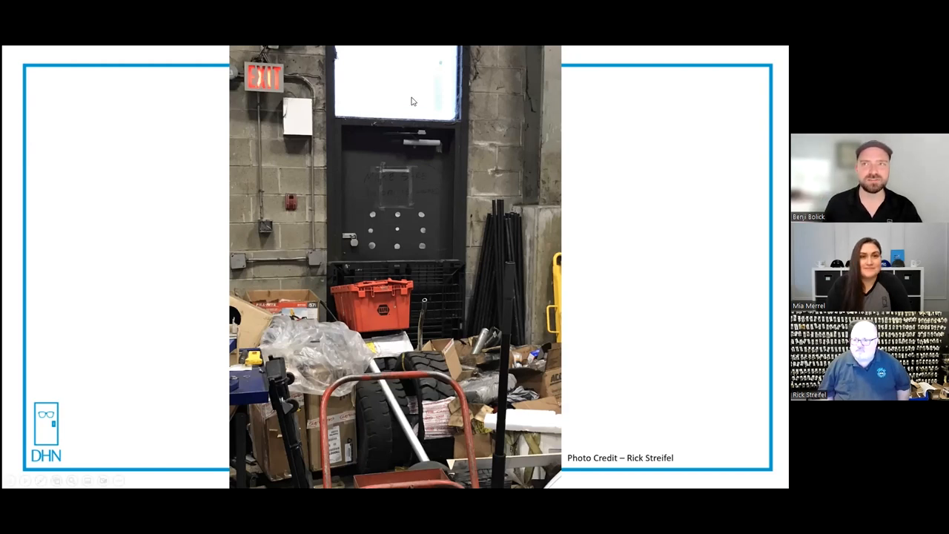
mouse_move(311, 161)
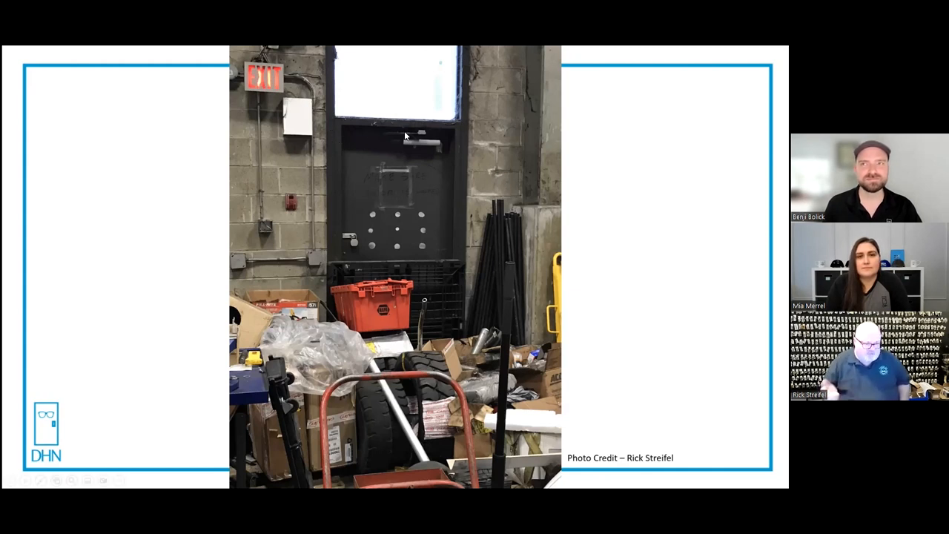
mouse_move(458, 125)
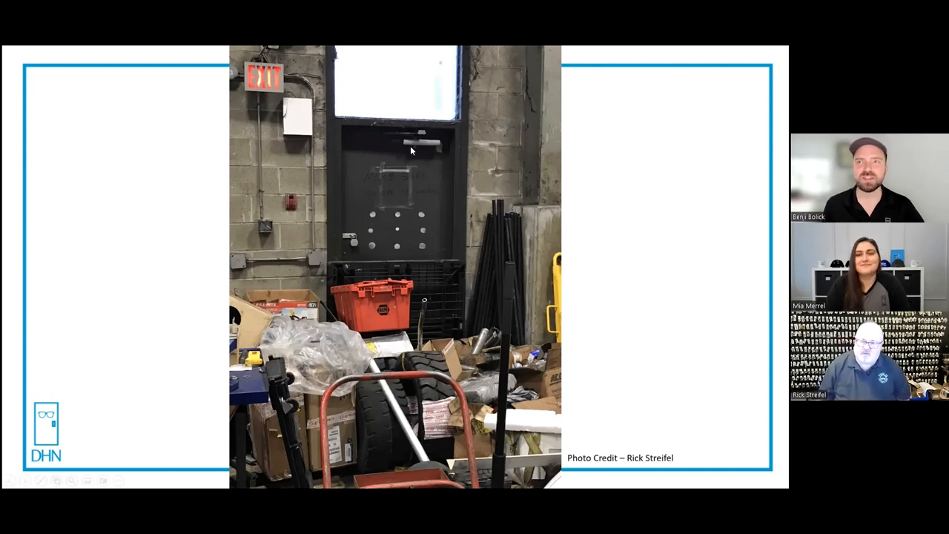
mouse_move(421, 147)
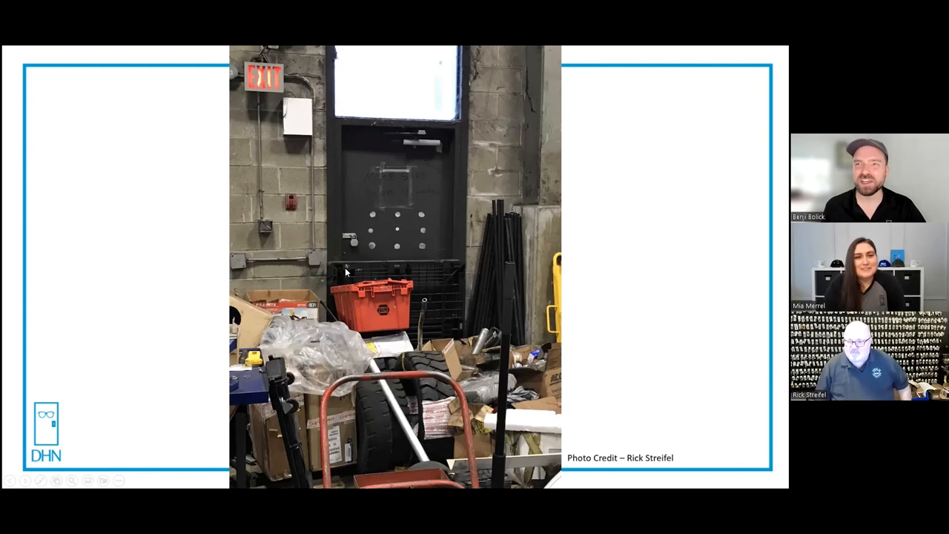
mouse_move(353, 267)
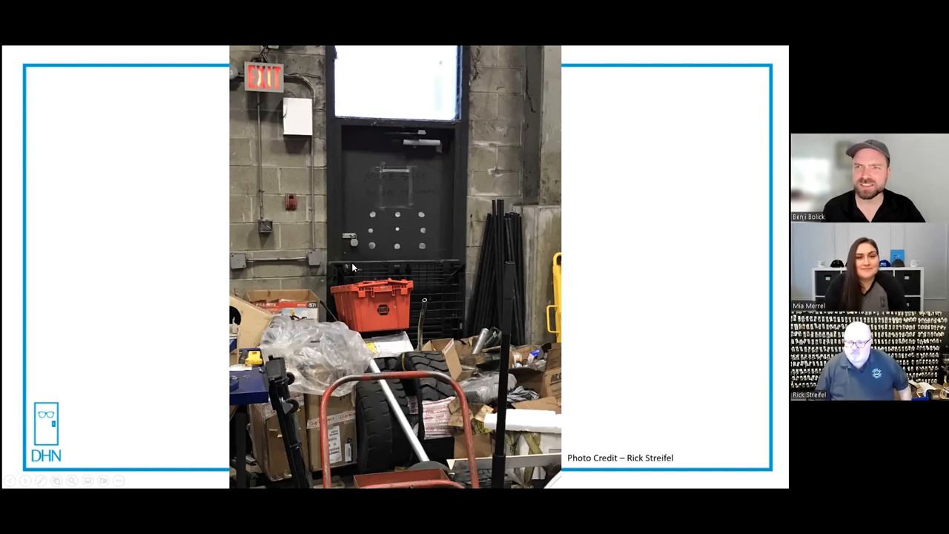
mouse_move(418, 163)
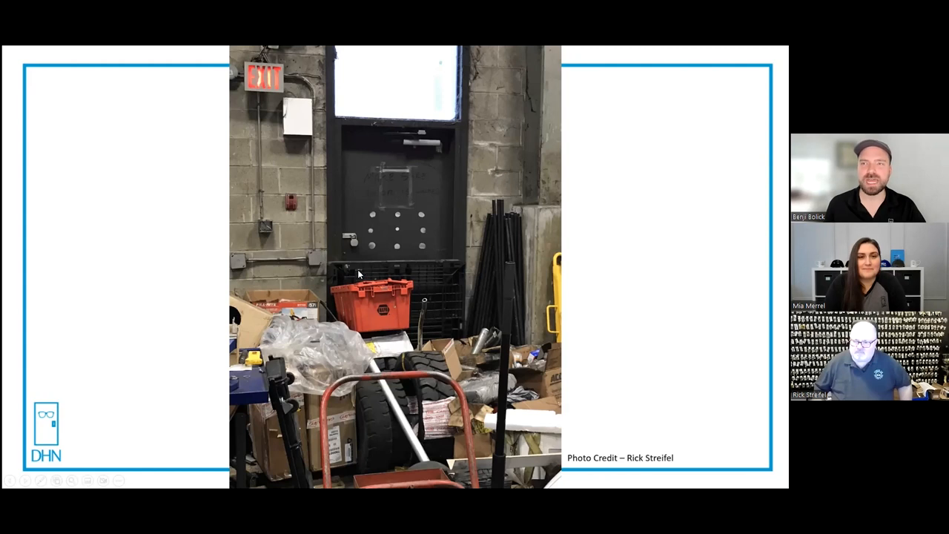
mouse_move(180, 264)
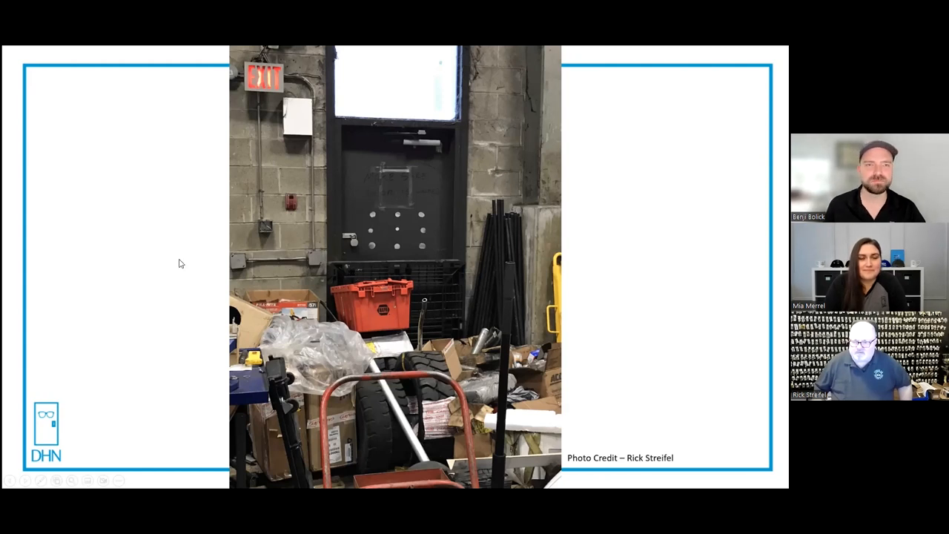